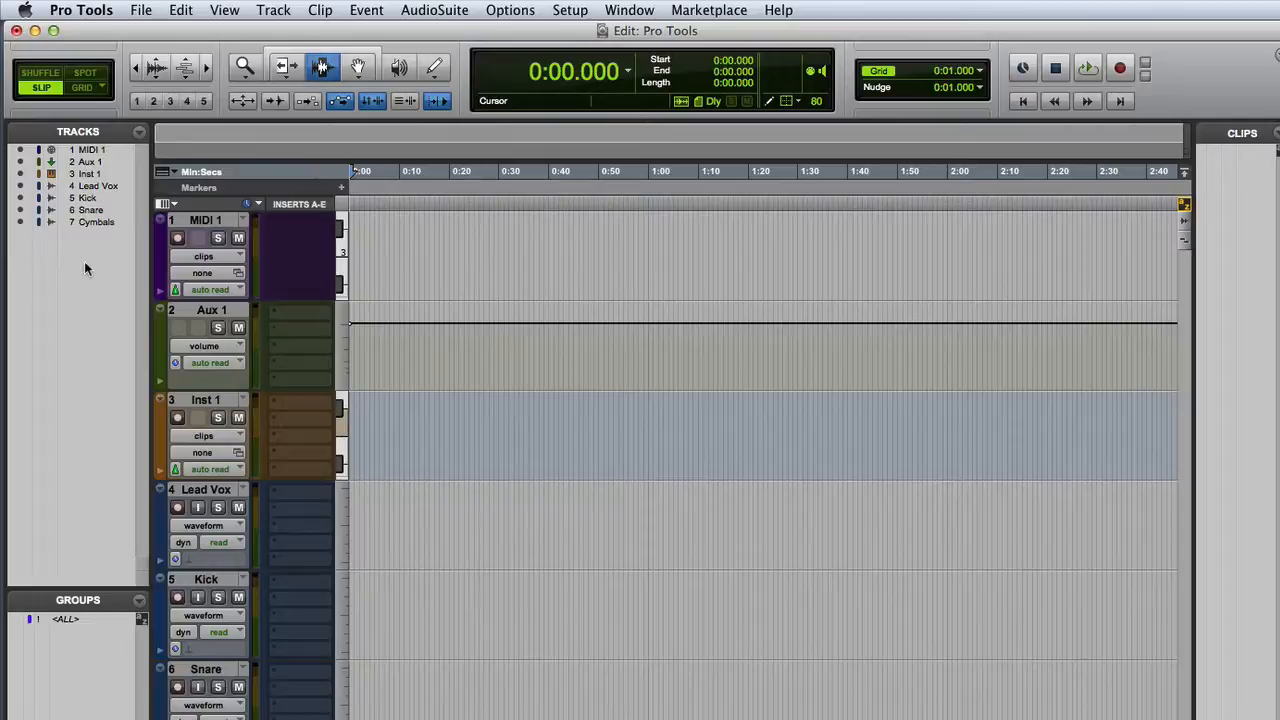
pyautogui.moveTo(144, 186)
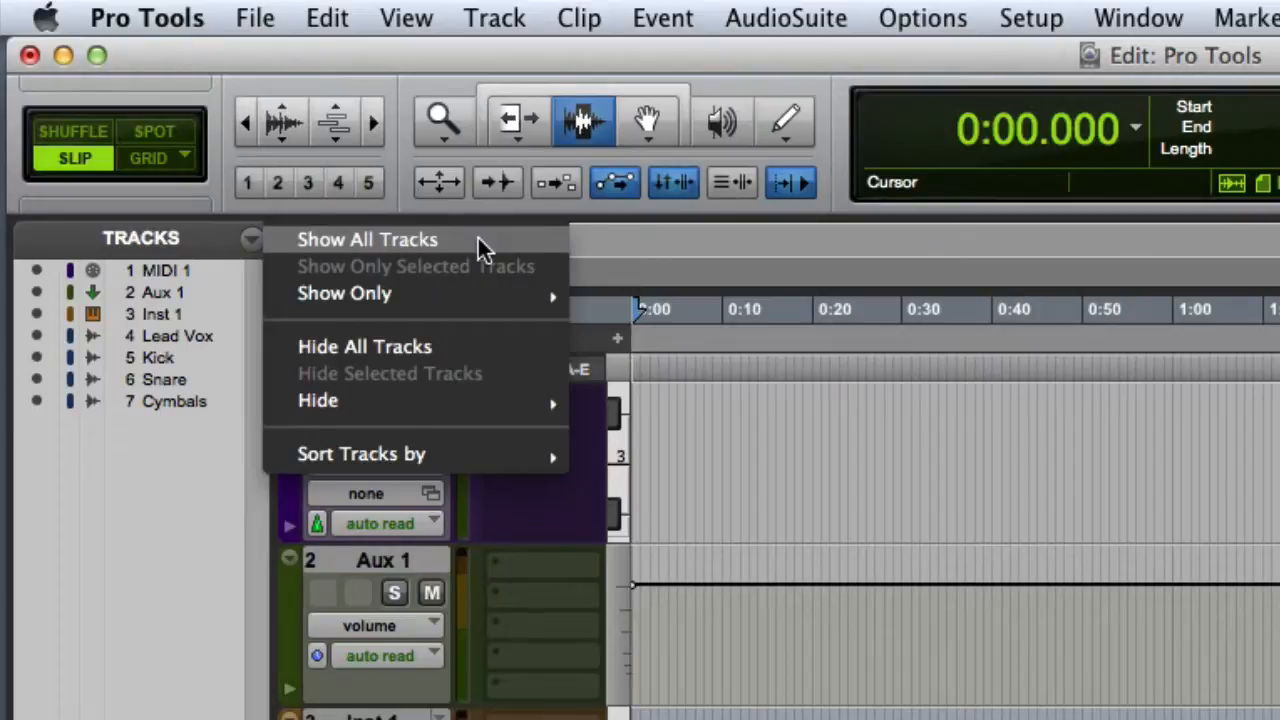
pyautogui.moveTo(478, 258)
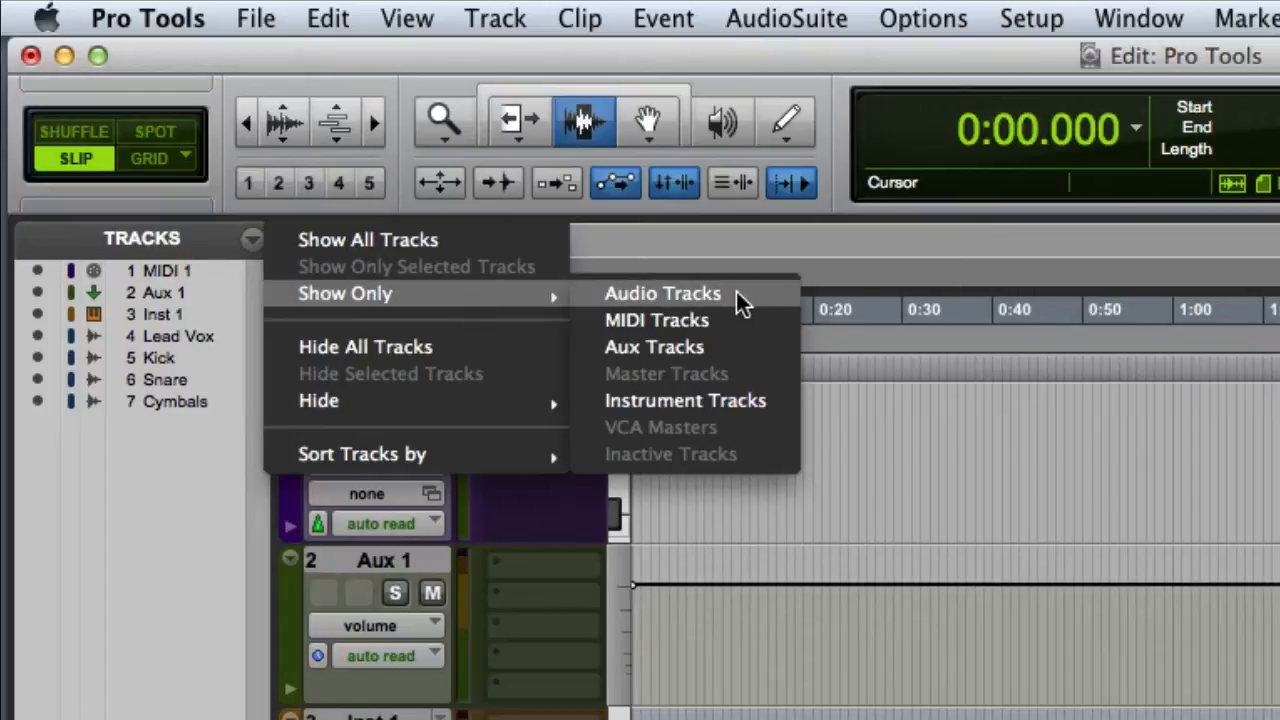
# Filter the Edit window to audio tracks only, then show all seven tracks again.
pyautogui.click(662, 292)
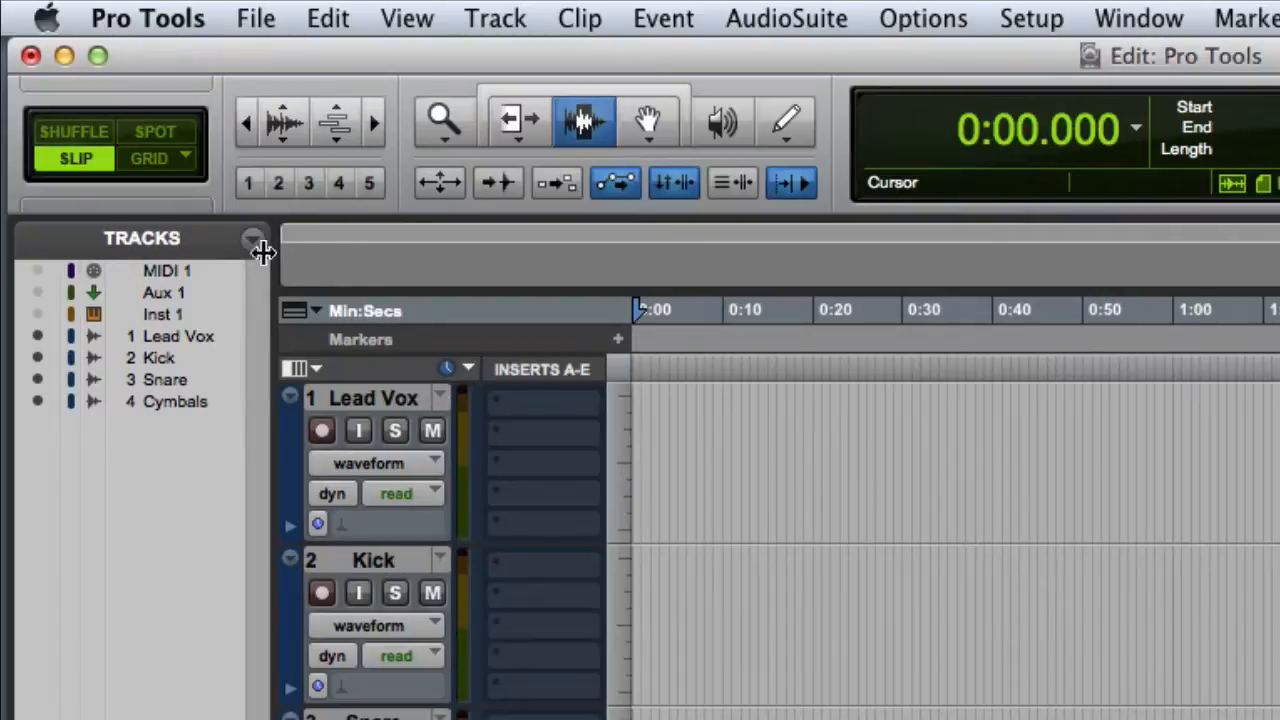
pyautogui.click(256, 240)
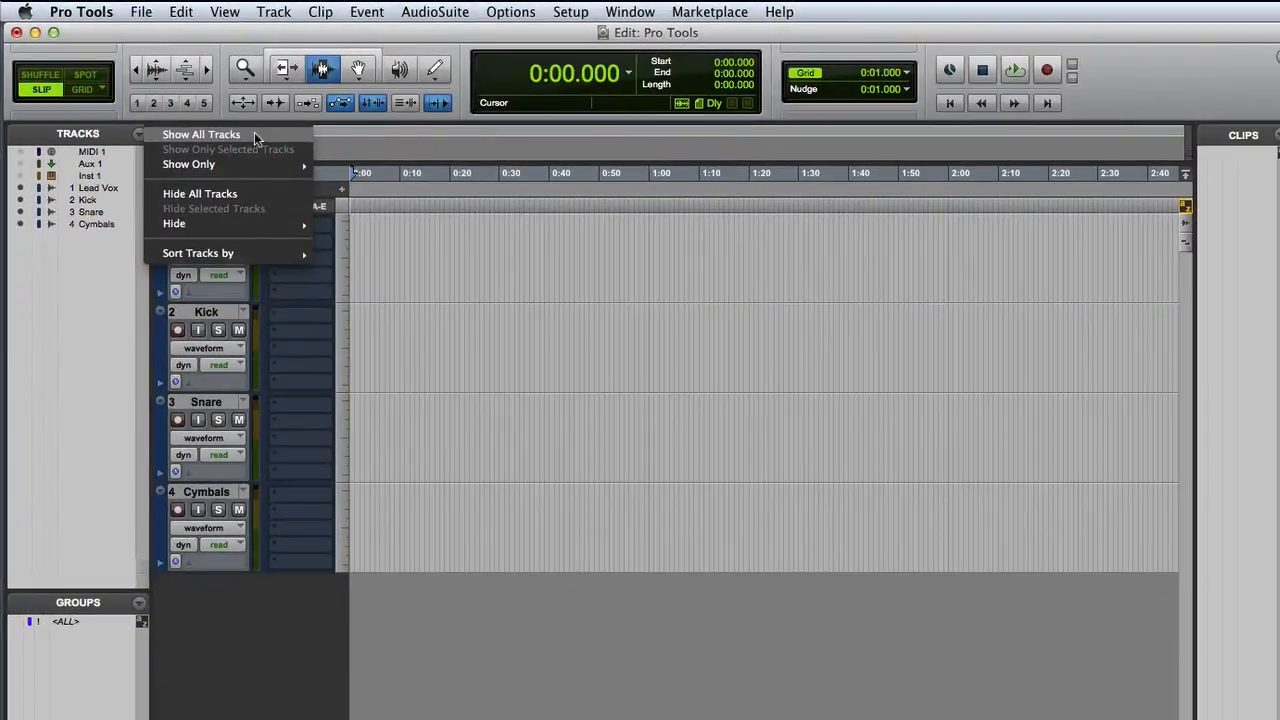
pyautogui.click(200, 134)
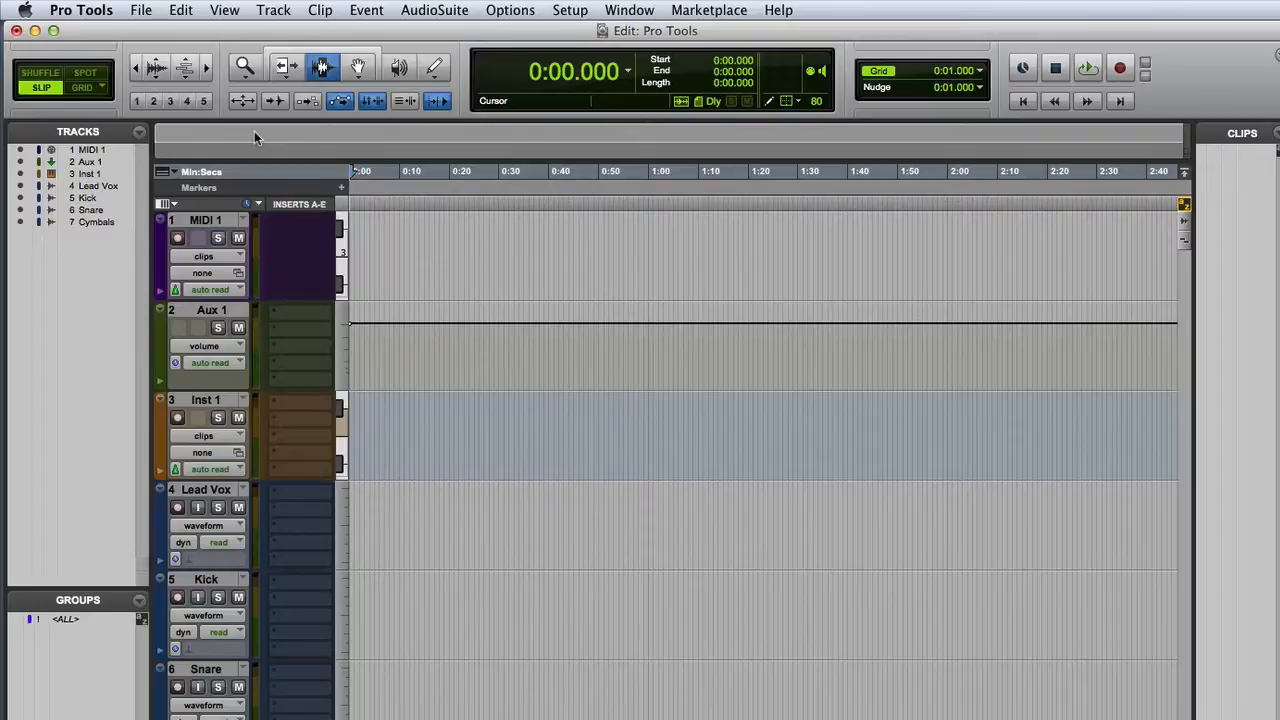
pyautogui.moveTo(184, 138)
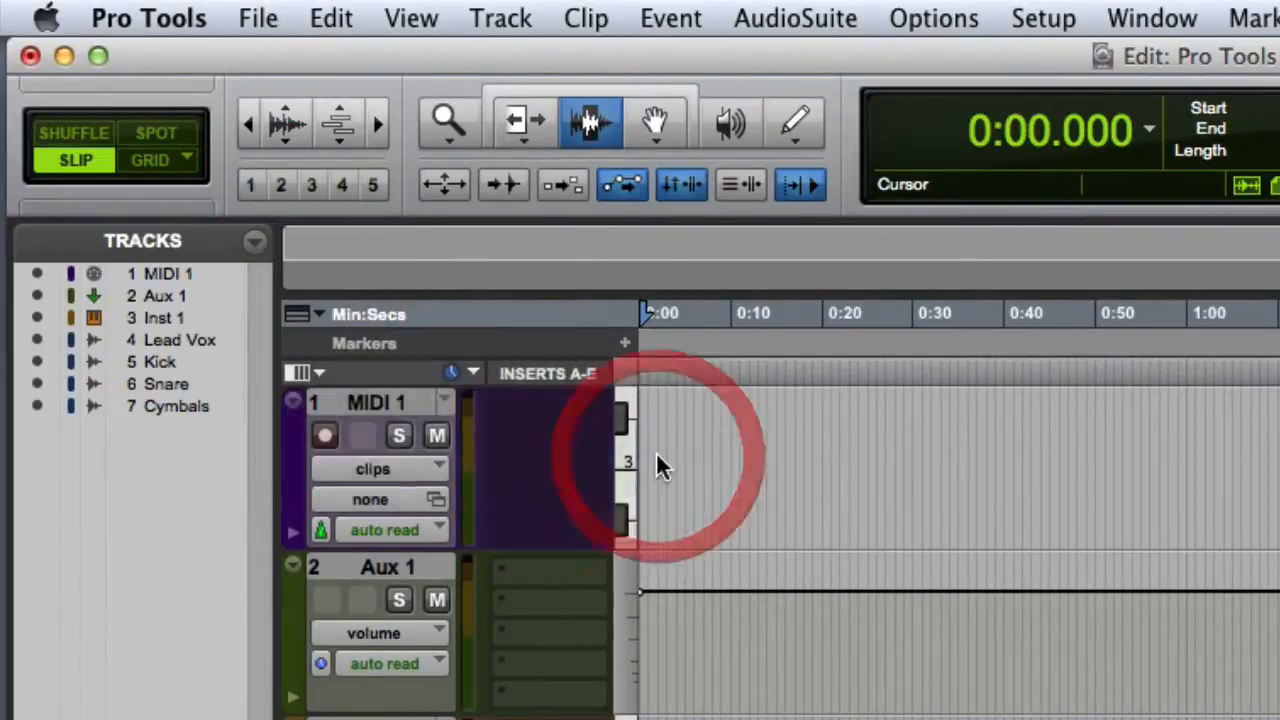
# Sort the tracks by Name, then by Type so audio tracks precede MIDI, Aux and Inst.
pyautogui.click(256, 240)
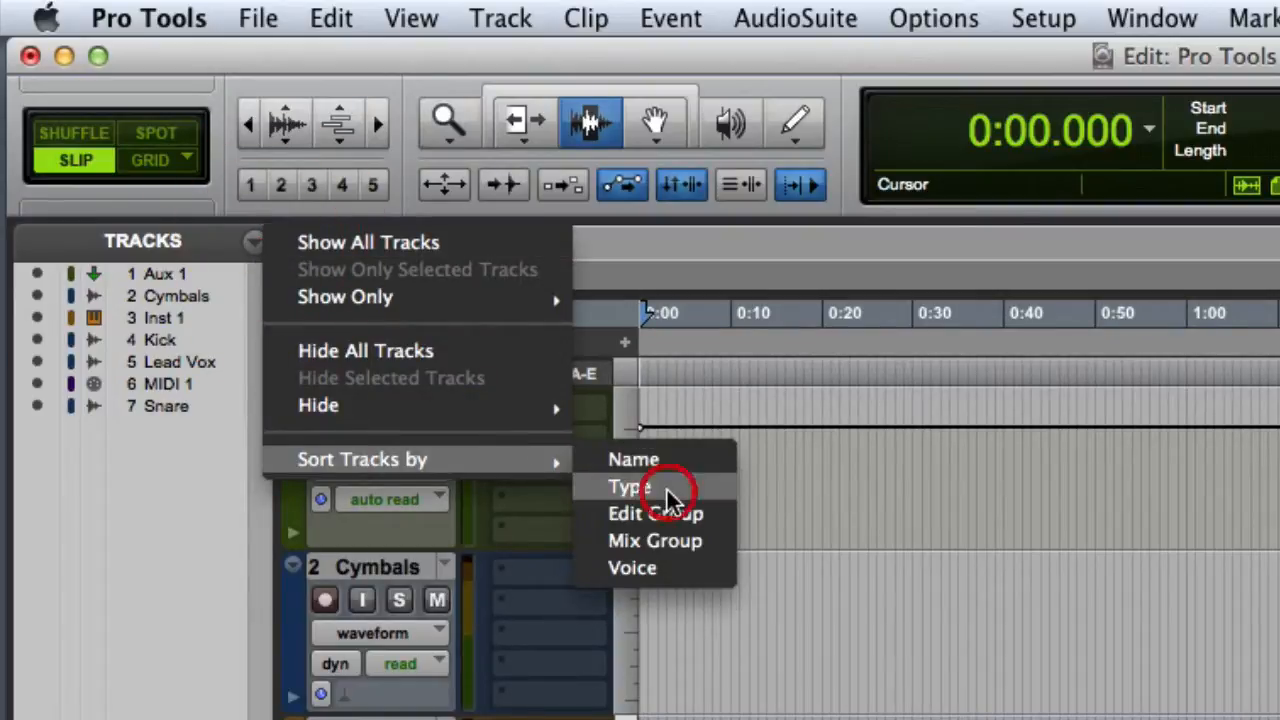
pyautogui.click(628, 488)
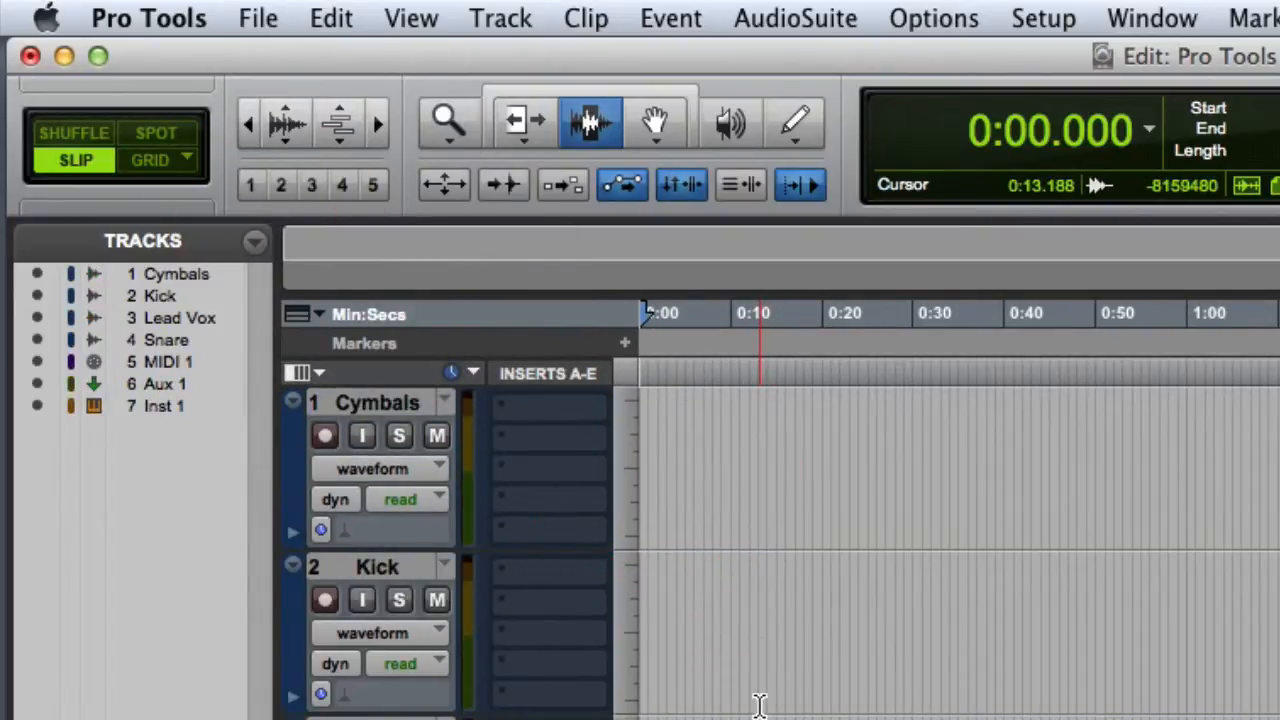